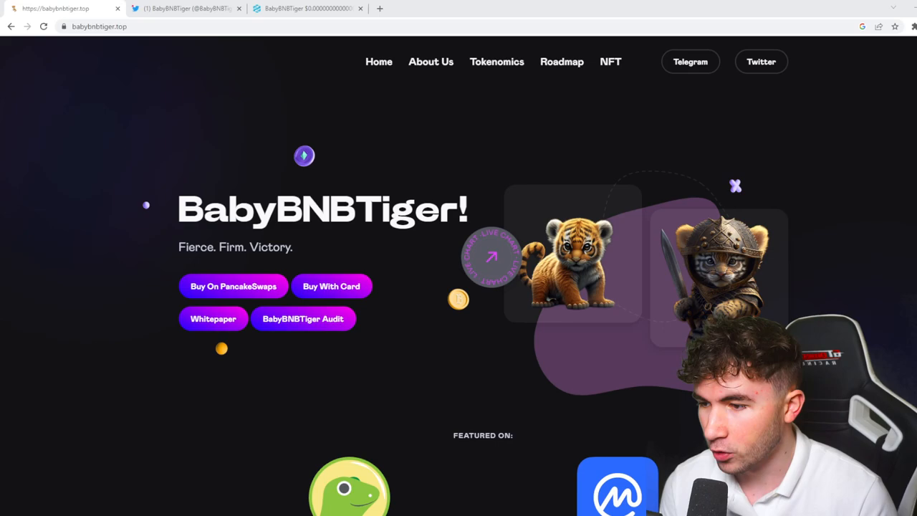
# View the Capture Bizarre tiger-and-boy tweet's image and engagement counts, then return to babybnbtiger.top
pyautogui.click(186, 9)
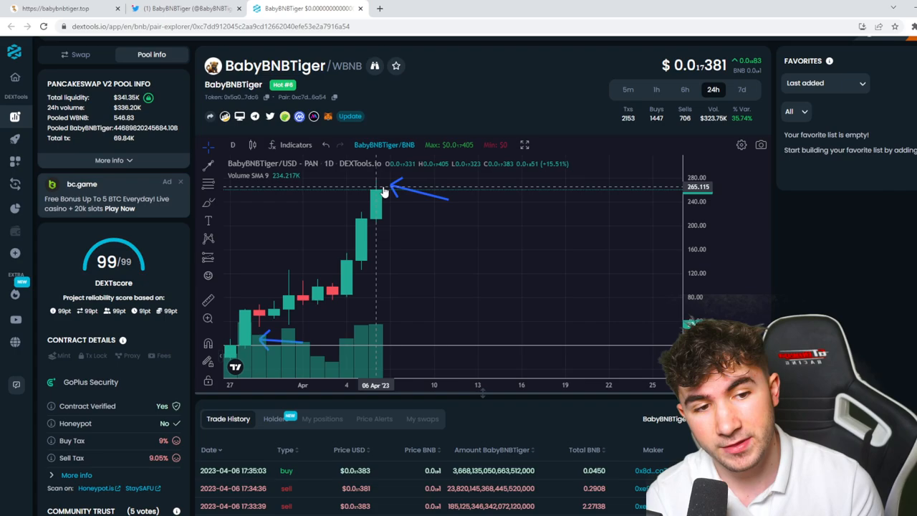
pyautogui.moveTo(705, 299)
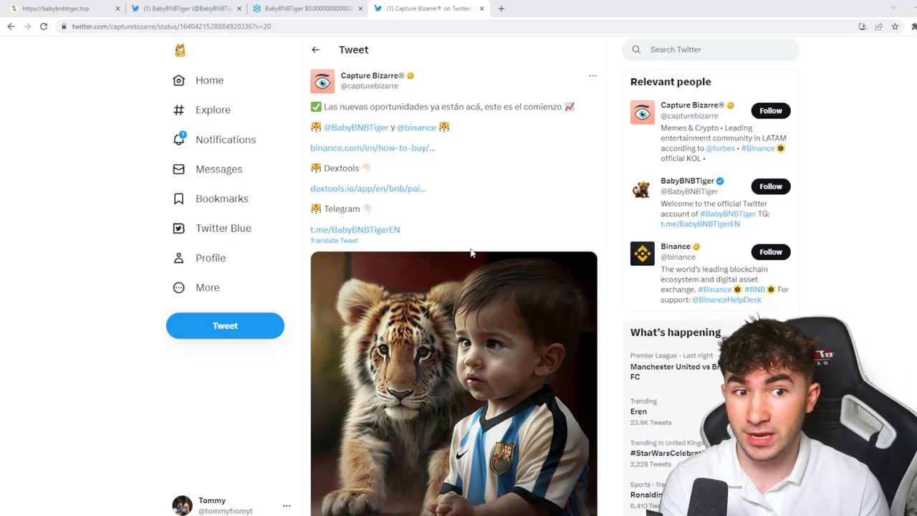
pyautogui.scroll(-3)
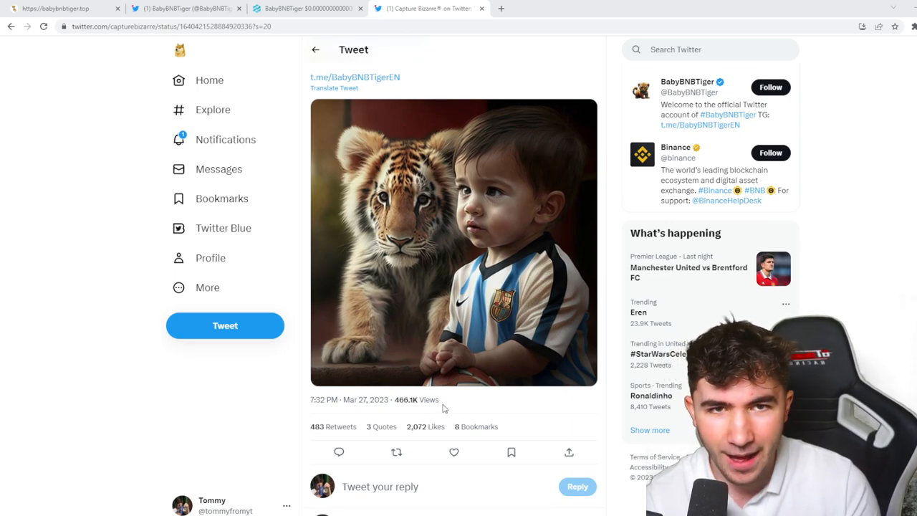
pyautogui.moveTo(441, 427)
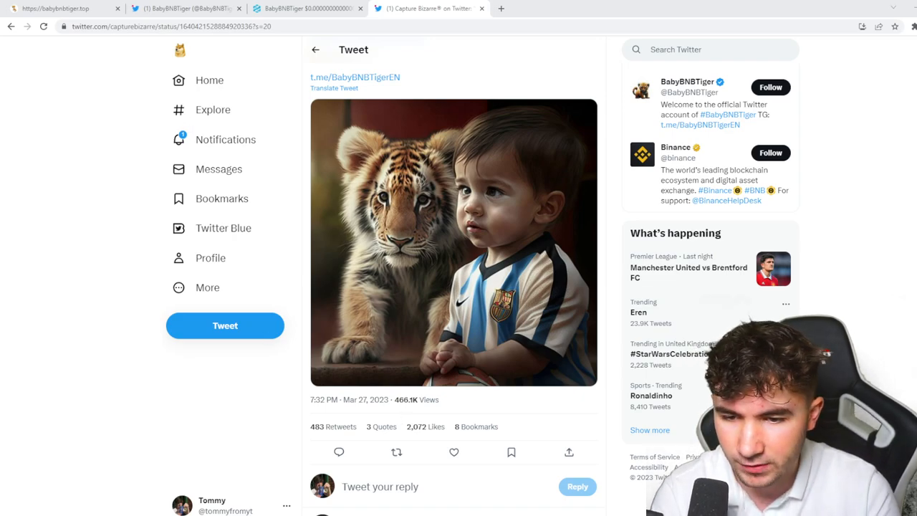
pyautogui.click(64, 9)
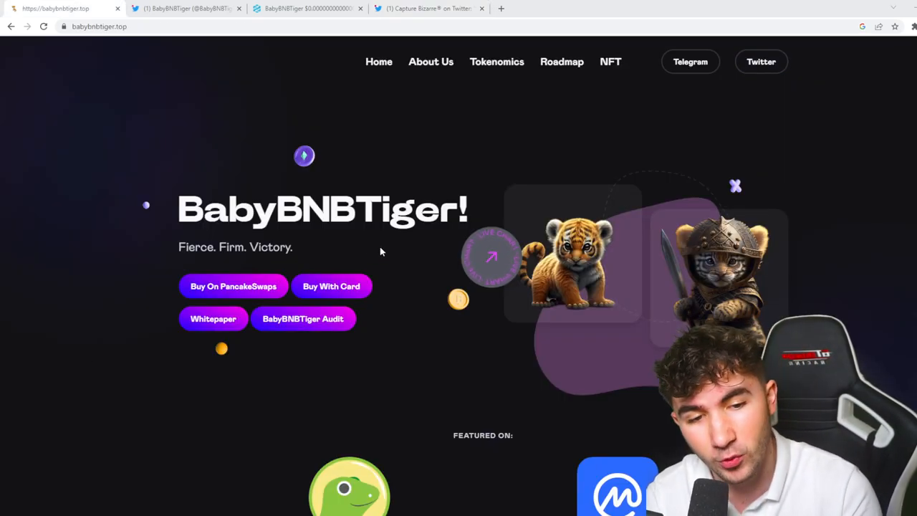
pyautogui.moveTo(285, 261)
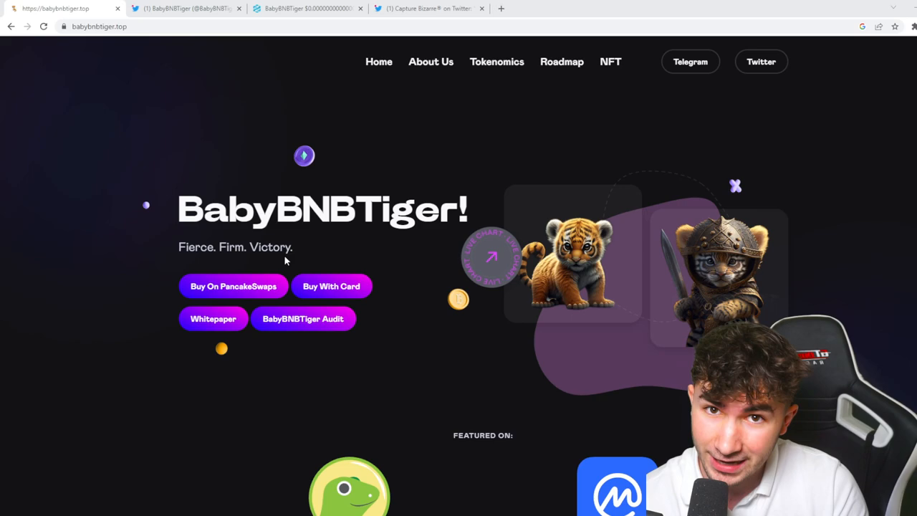